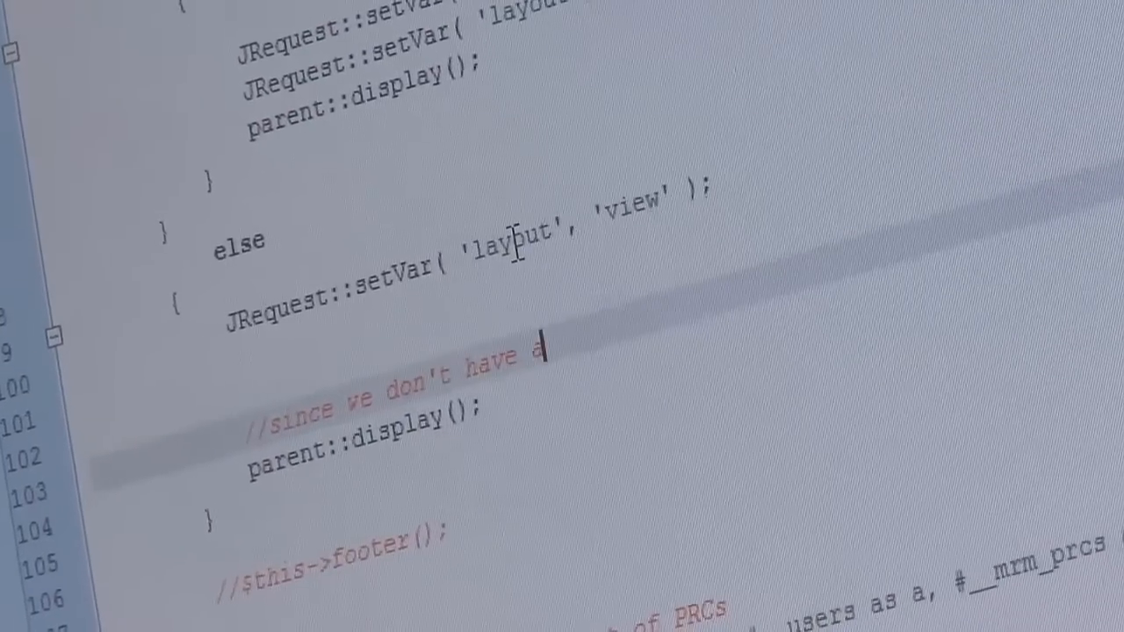
pyautogui.scroll(-3)
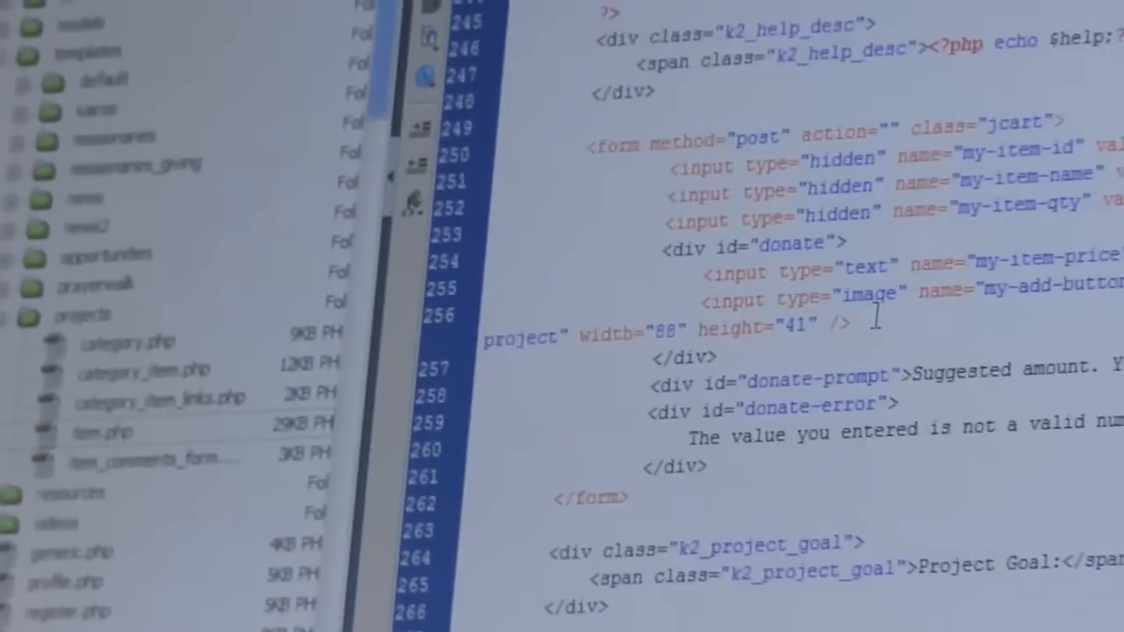
pyautogui.scroll(3)
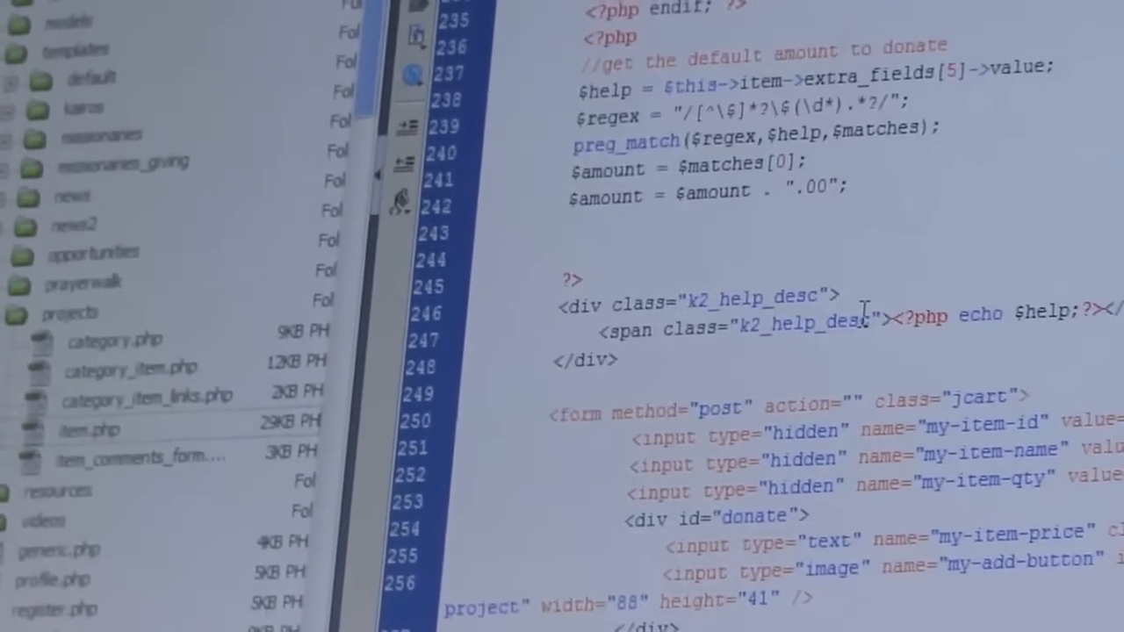